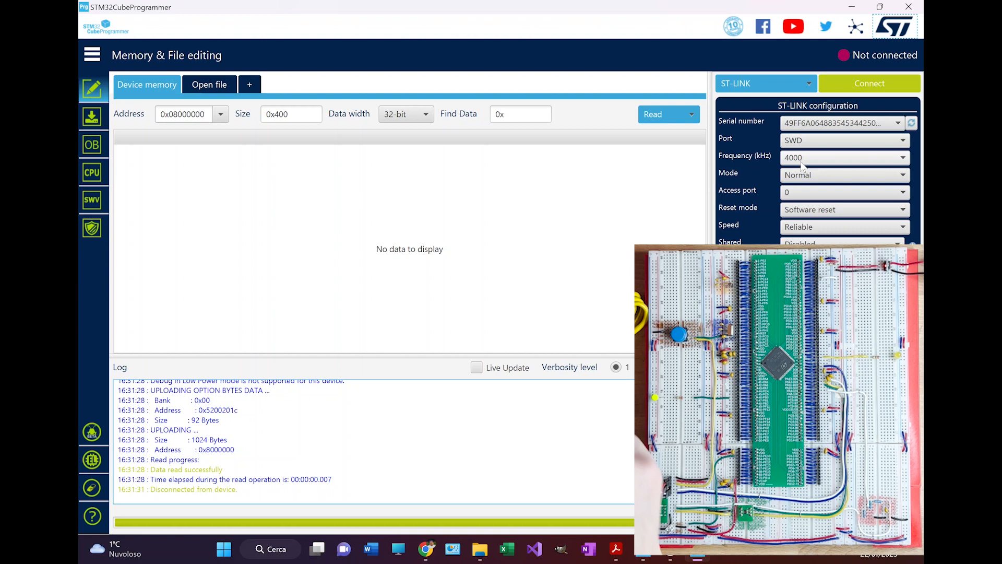
Step: Connect over ST-LINK, read 1024 bytes of flash from 0x08000000, then disconnect
{"action": "left_click", "coordinate": [869, 83]}
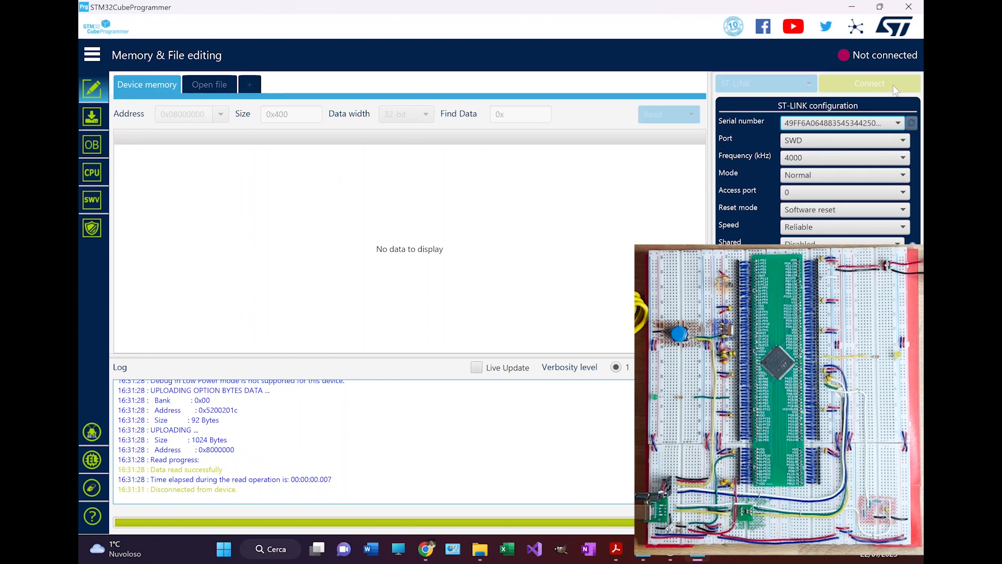
{"action": "left_click", "coordinate": [869, 83]}
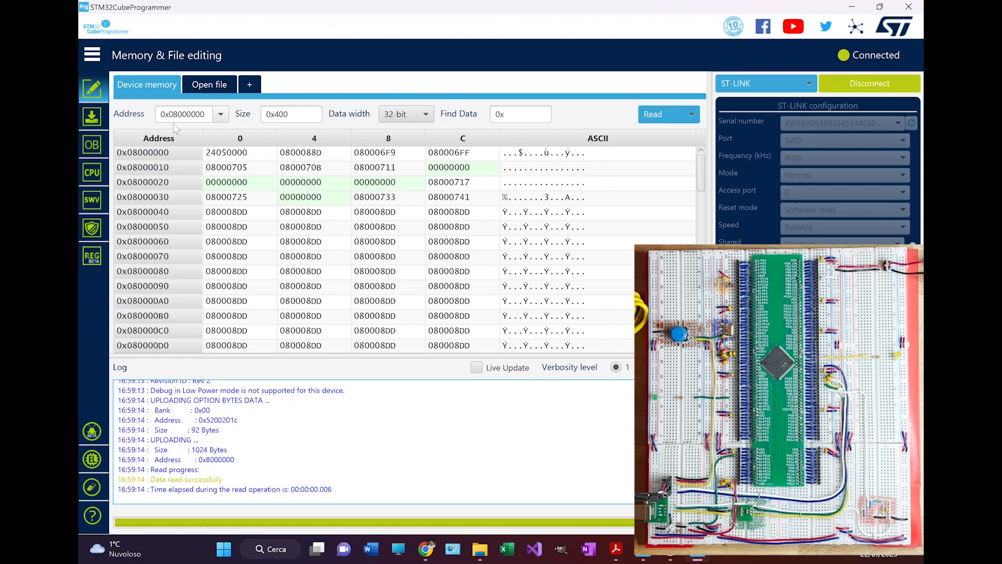
{"action": "mouse_move", "coordinate": [395, 231]}
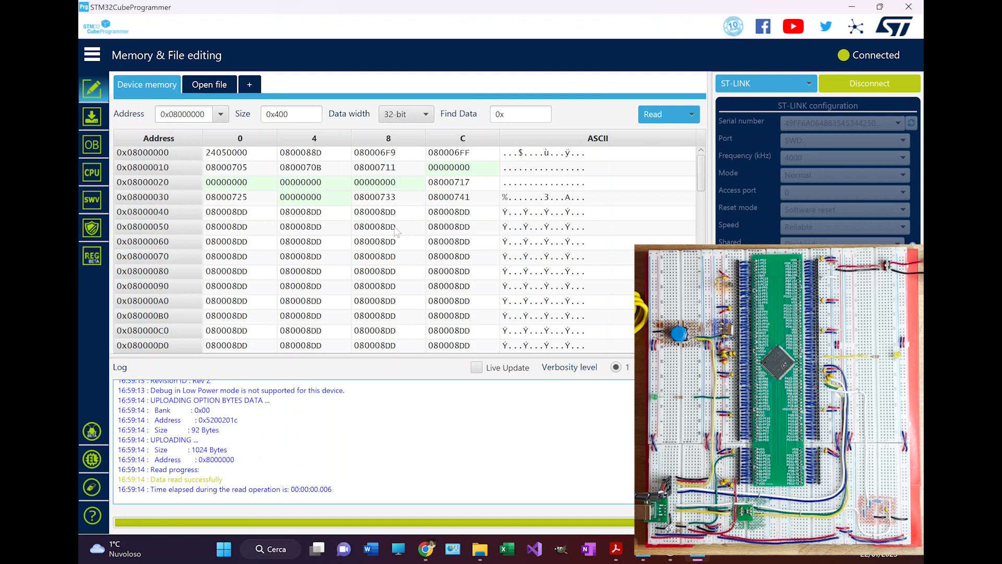
{"action": "mouse_move", "coordinate": [415, 289]}
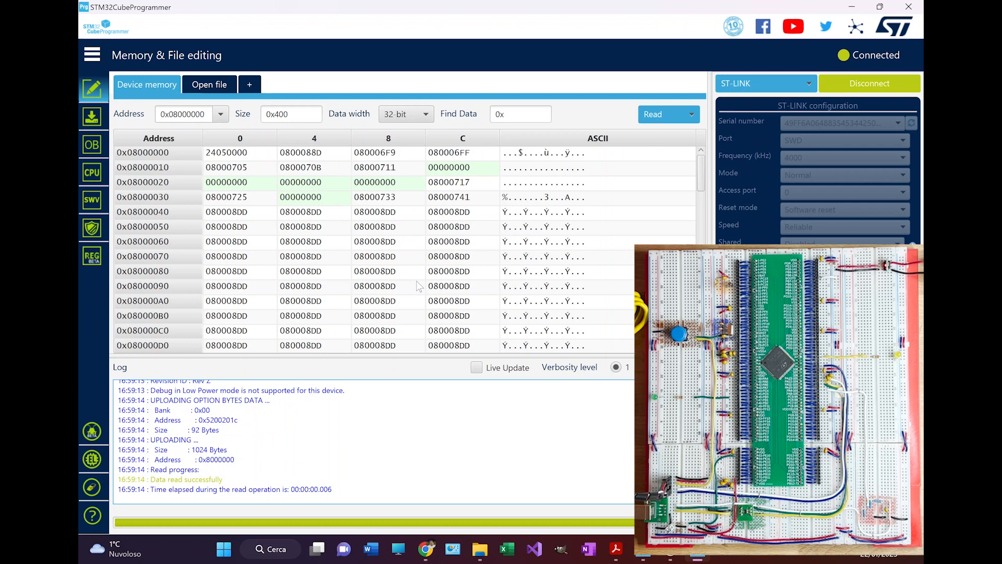
{"action": "mouse_move", "coordinate": [284, 202]}
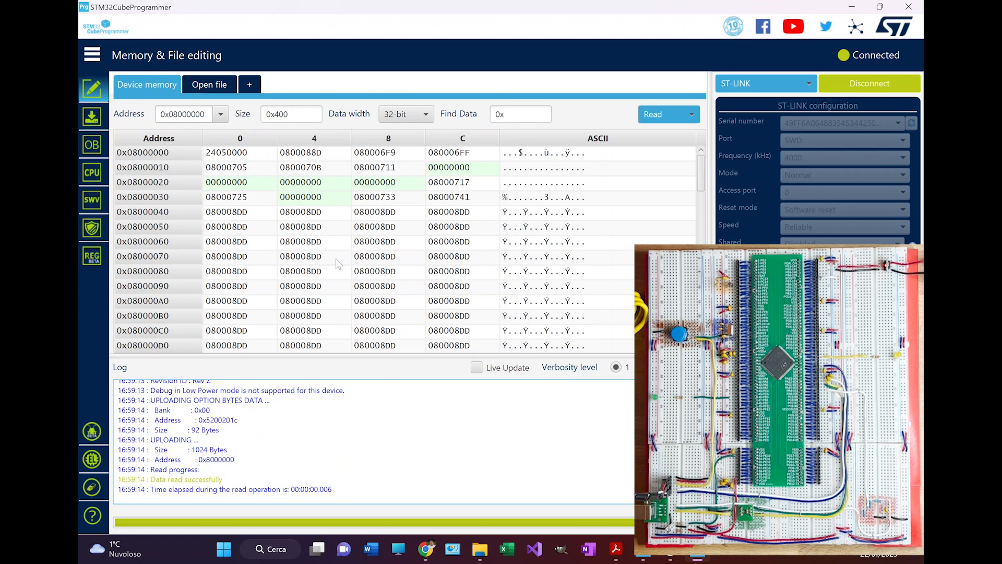
{"action": "left_click", "coordinate": [869, 83]}
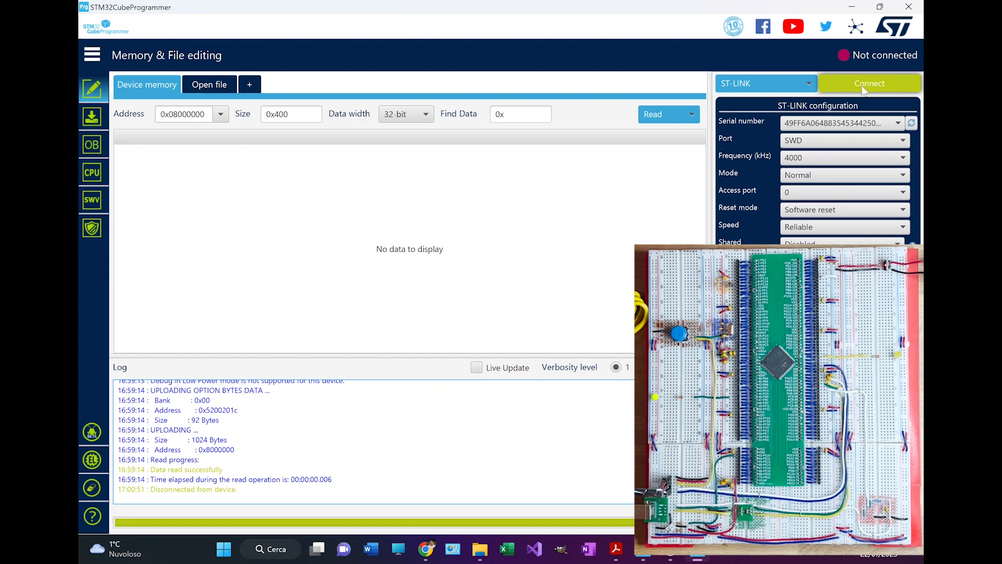
Step: Reconnect, read 1024 bytes from 0x08000000 again, and switch to the Option bytes page
{"action": "left_click", "coordinate": [868, 83]}
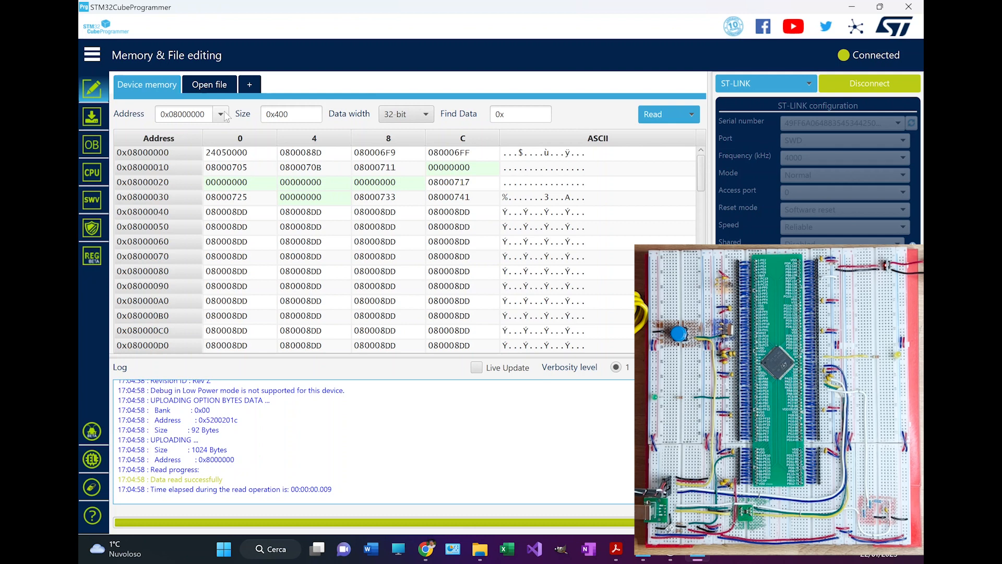
{"action": "left_click", "coordinate": [220, 114]}
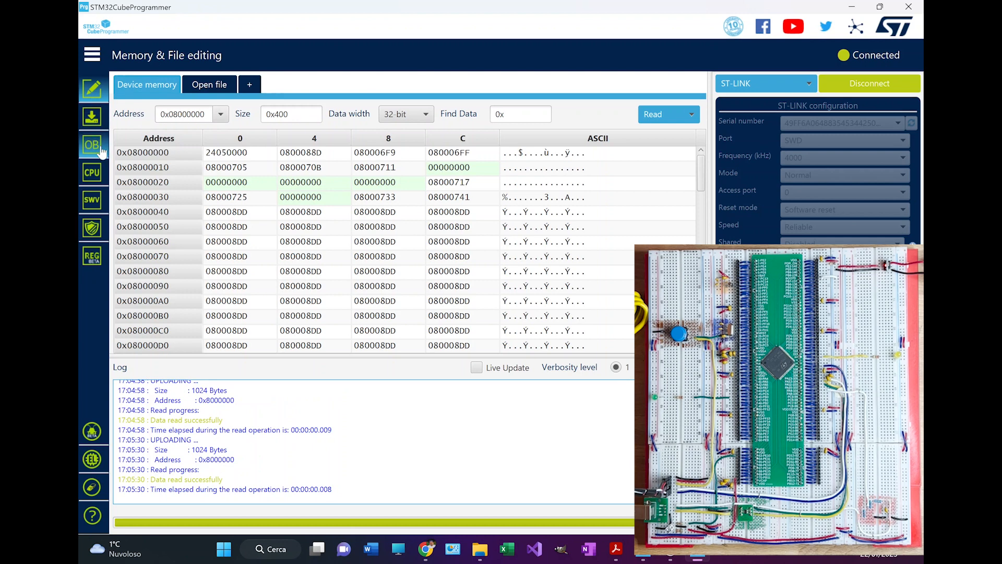
{"action": "left_click", "coordinate": [93, 145]}
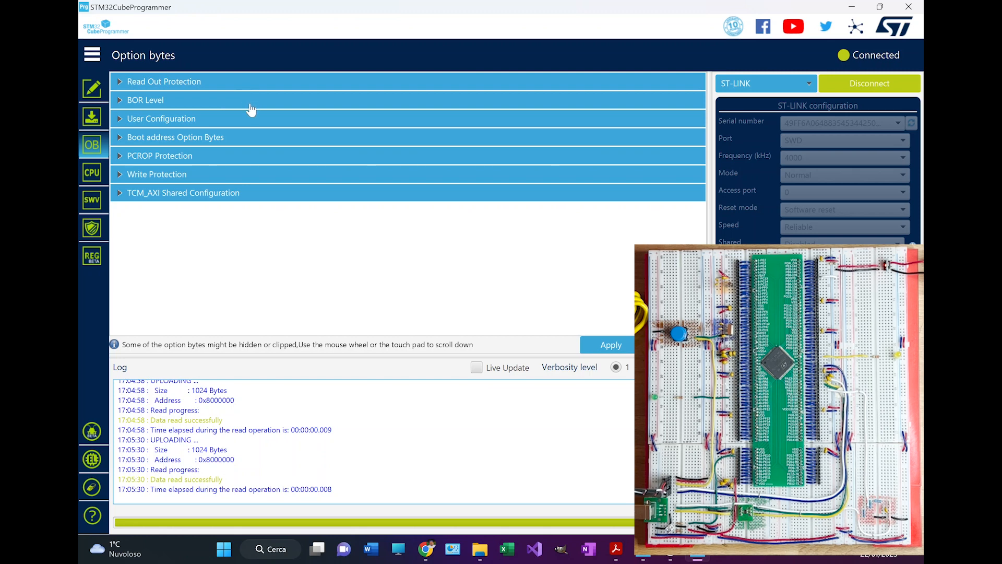
{"action": "mouse_move", "coordinate": [122, 137]}
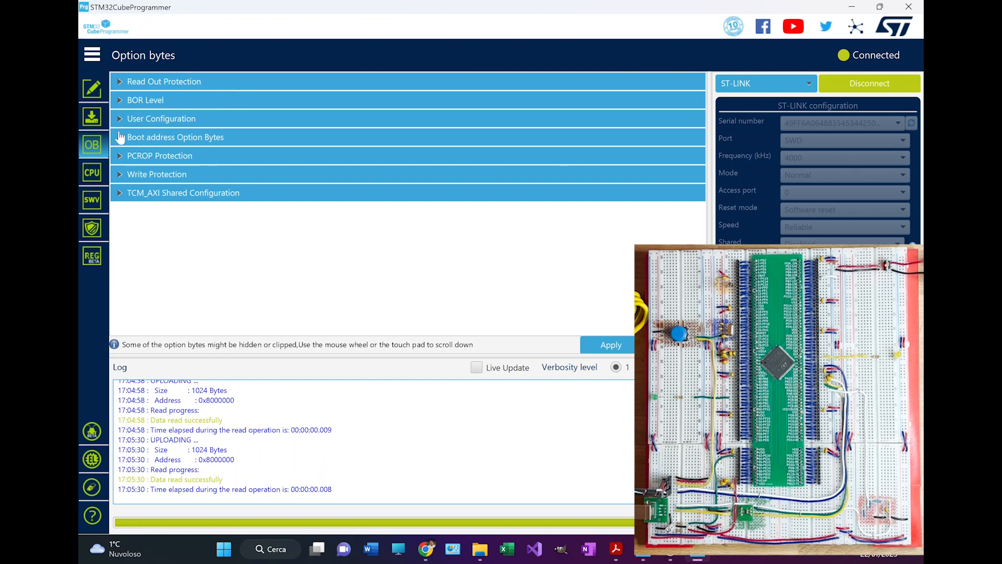
Step: Expand Boot address Option Bytes to show BOOT_CM7_ADD0 0x08000000 and ADD1 0x1FF00000
{"action": "left_click", "coordinate": [176, 137]}
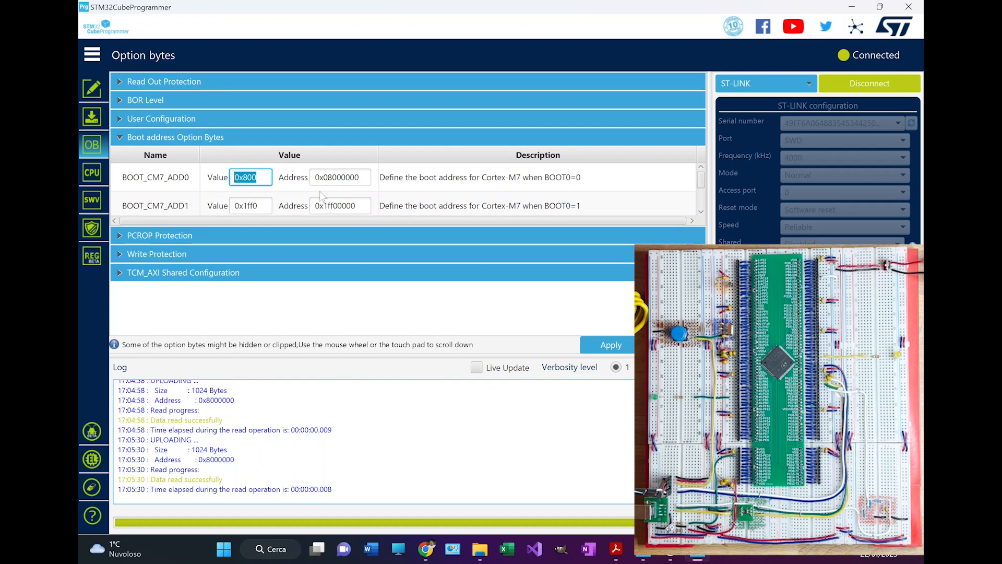
{"action": "left_click", "coordinate": [341, 177]}
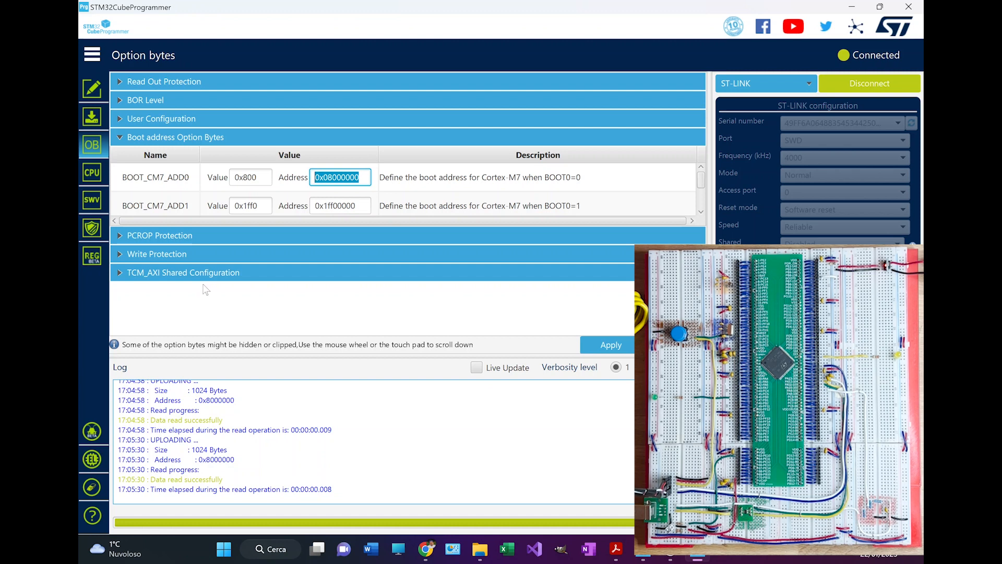
{"action": "mouse_move", "coordinate": [407, 269]}
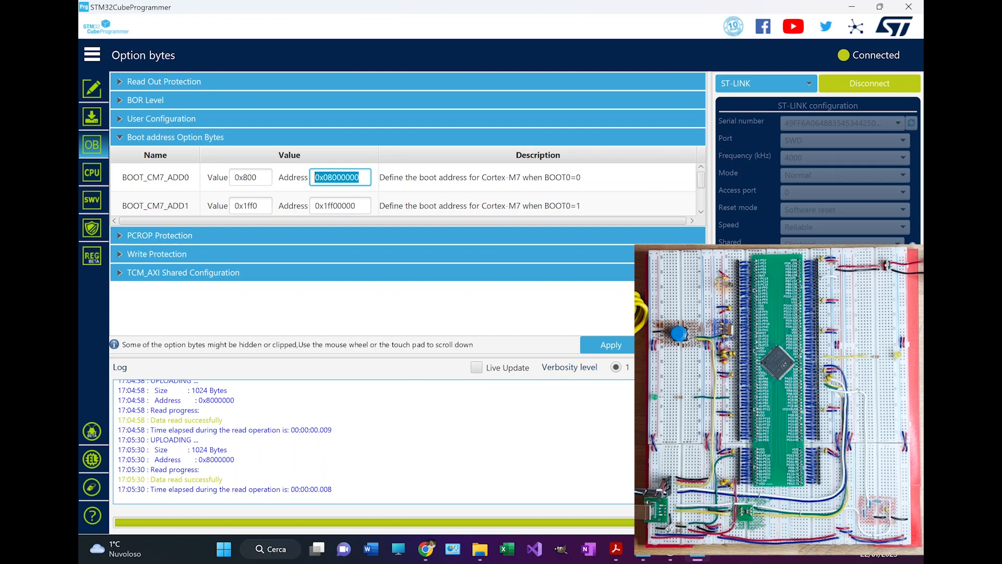
{"action": "left_click", "coordinate": [341, 205]}
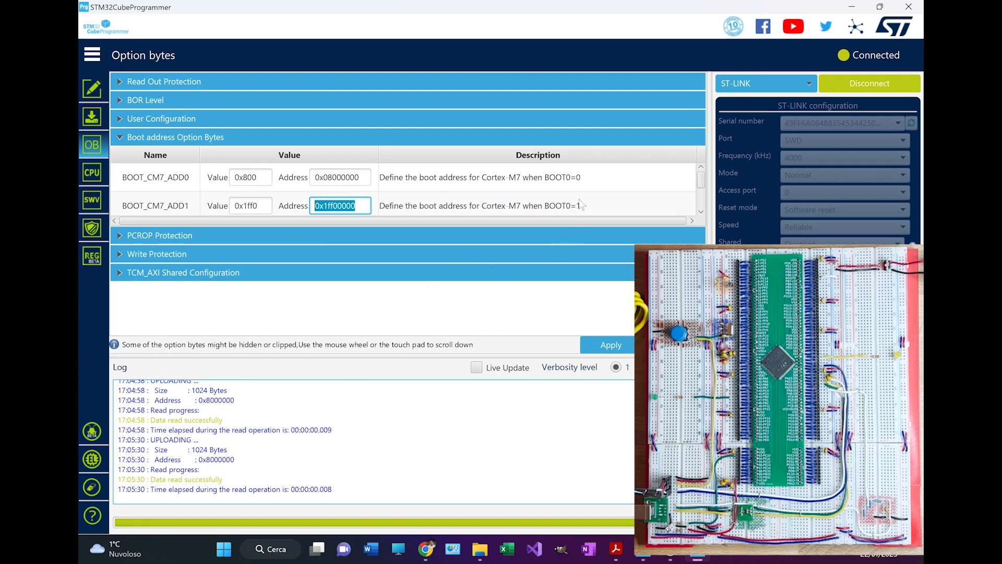